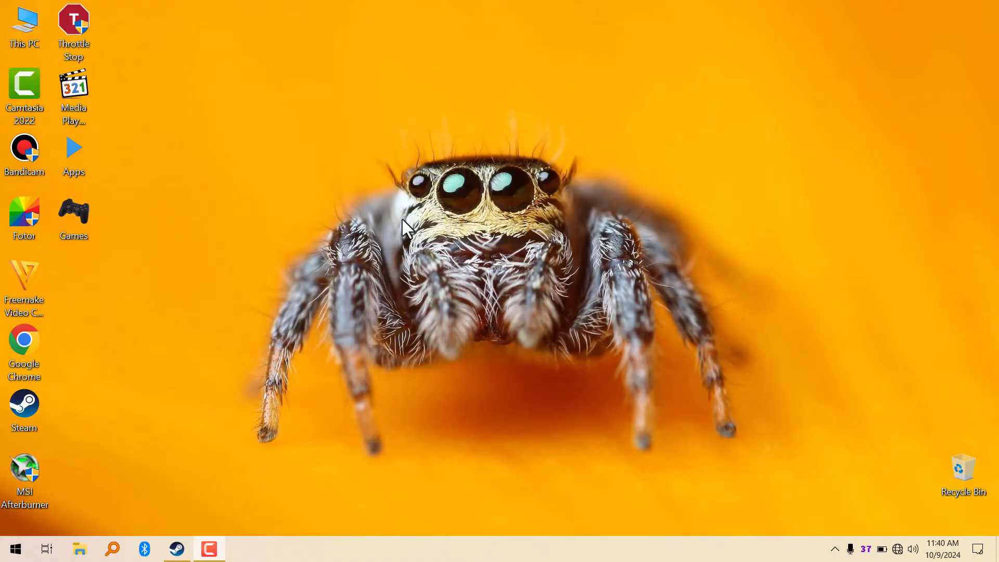
mouse_move(323, 274)
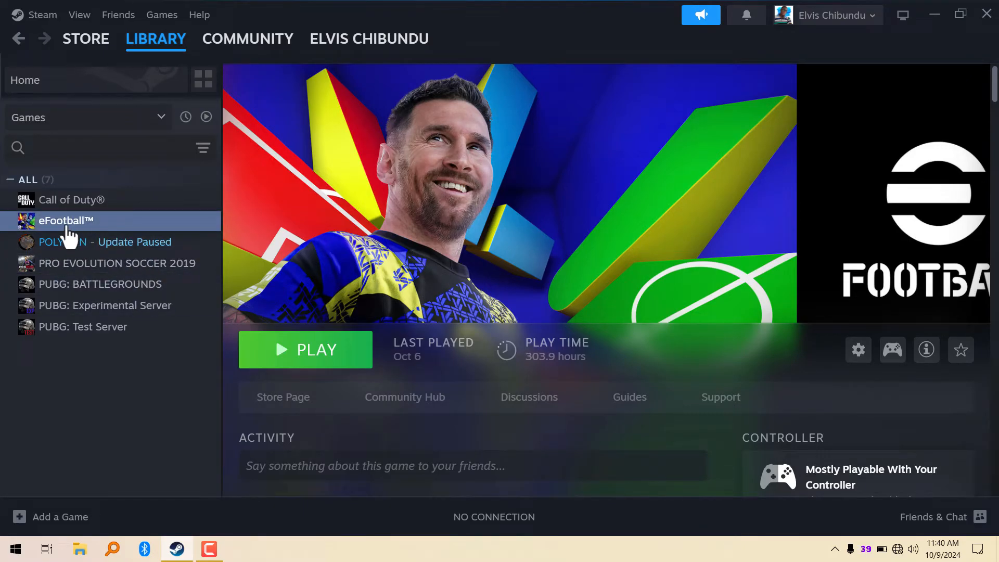
Step: Open Properties for eFootball™ from its right-click menu in the Library sidebar
right_click(64, 220)
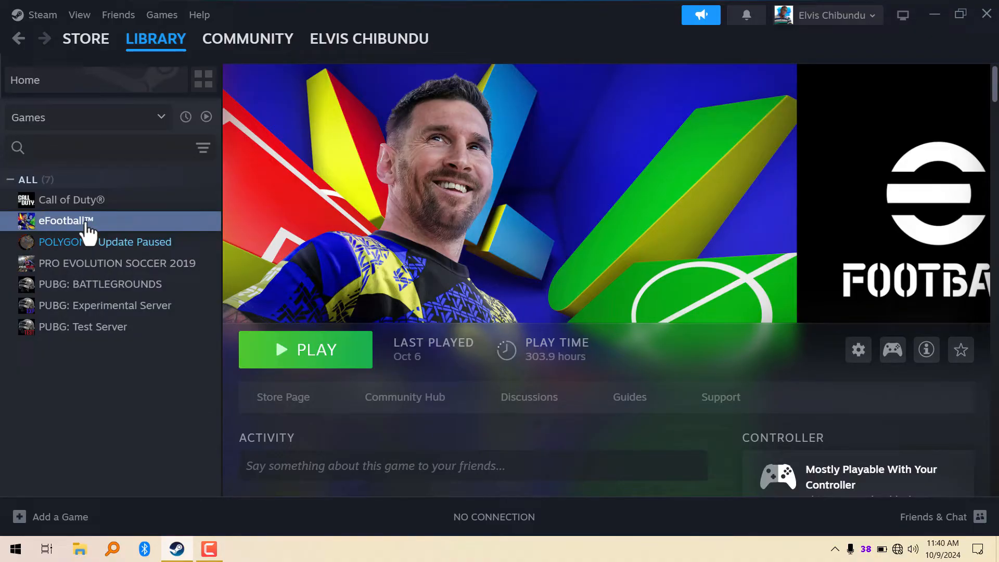
right_click(65, 219)
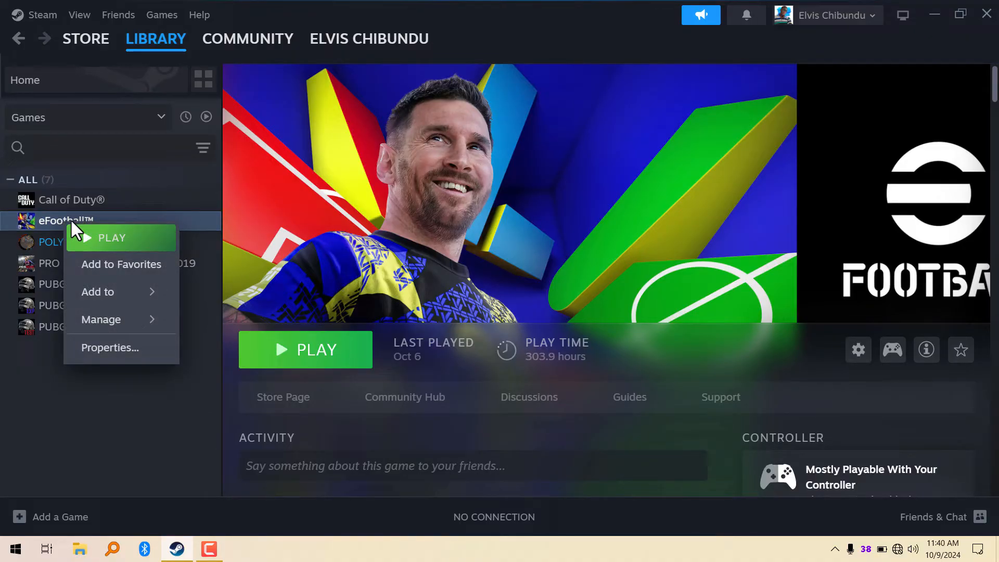
left_click(109, 348)
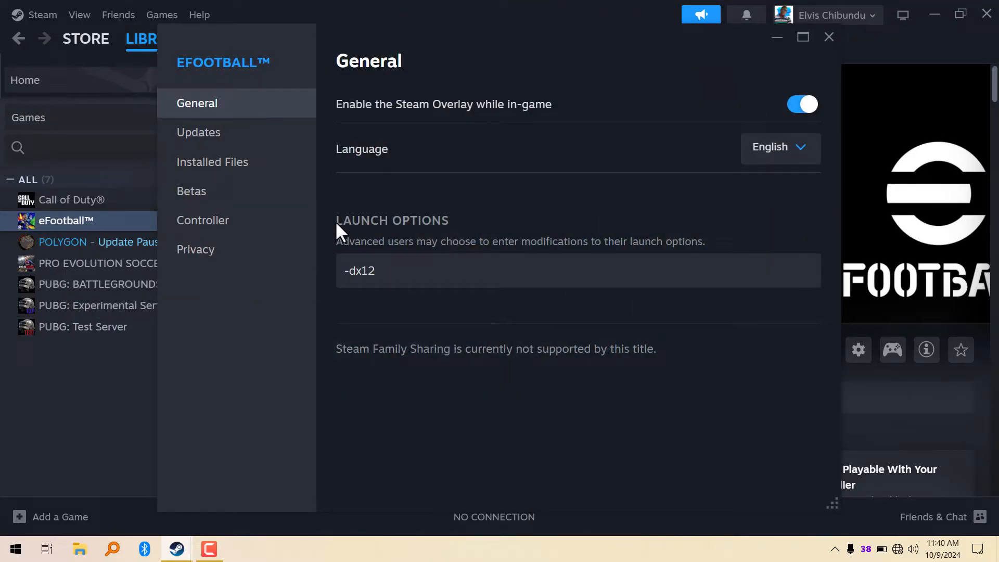
left_click(383, 270)
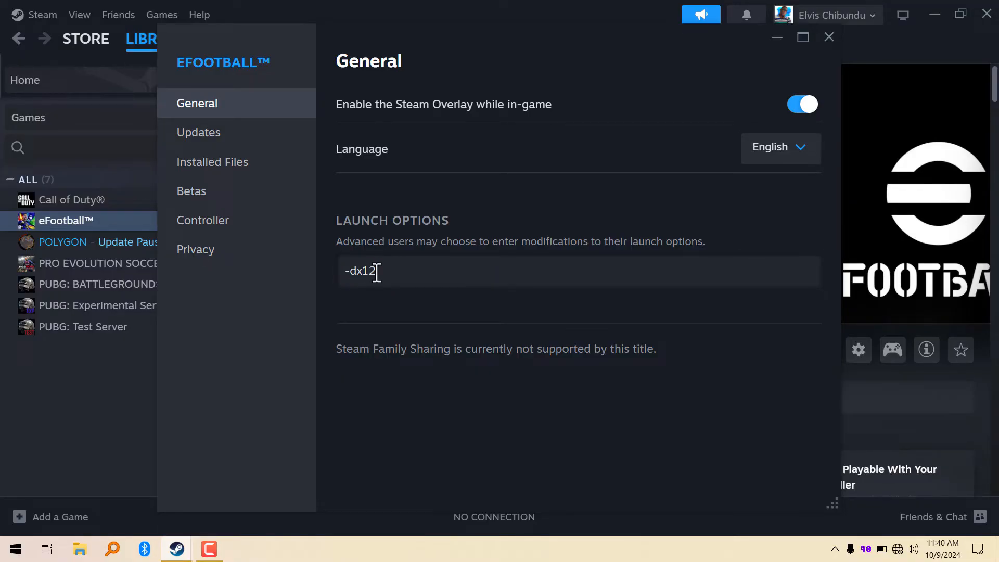
mouse_move(464, 272)
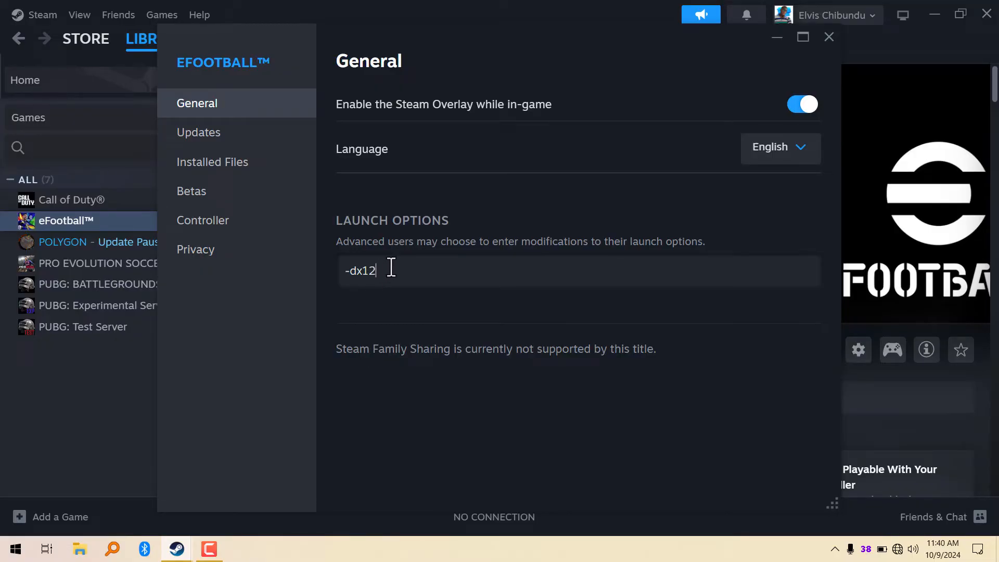
mouse_move(392, 261)
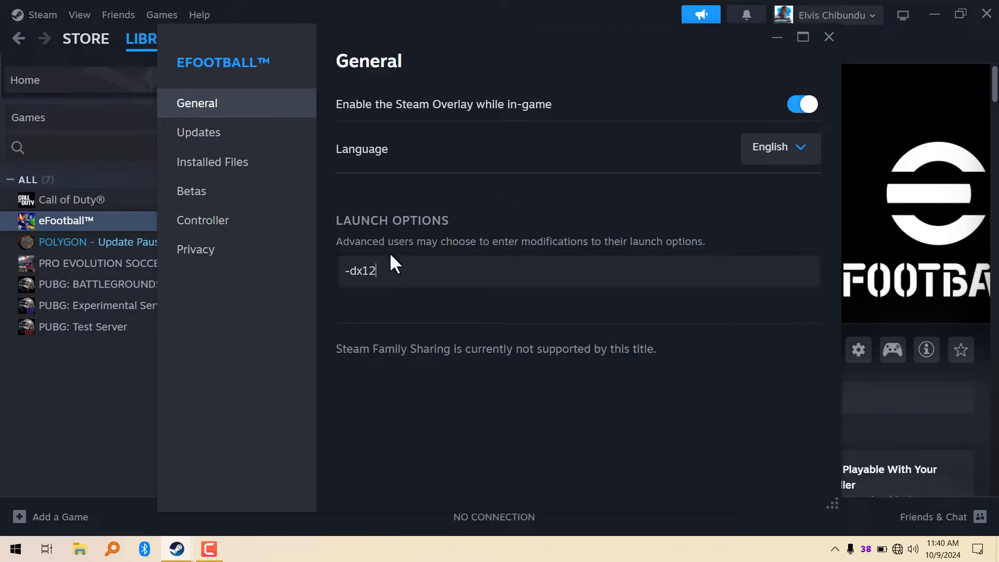